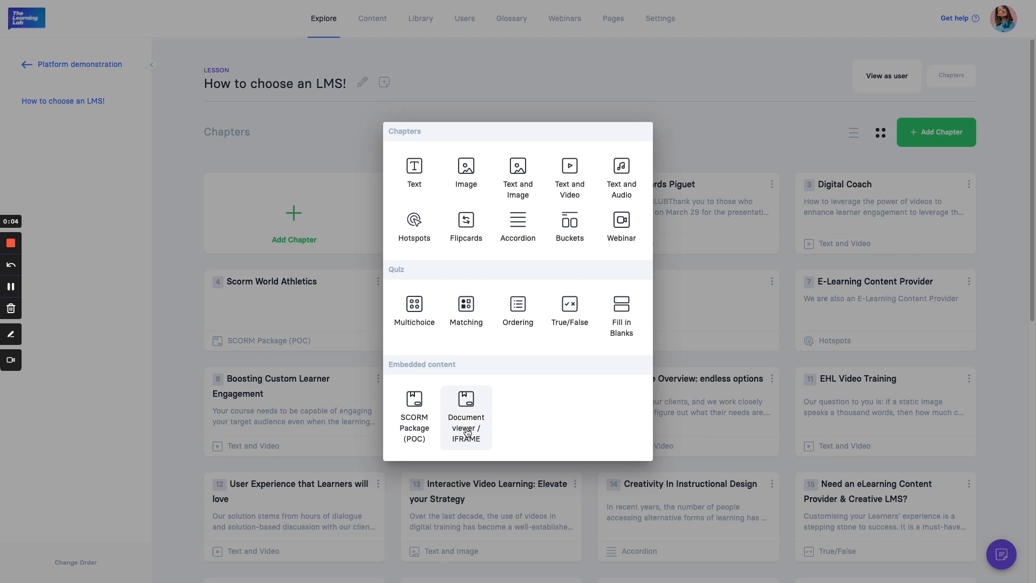
left_click(465, 416)
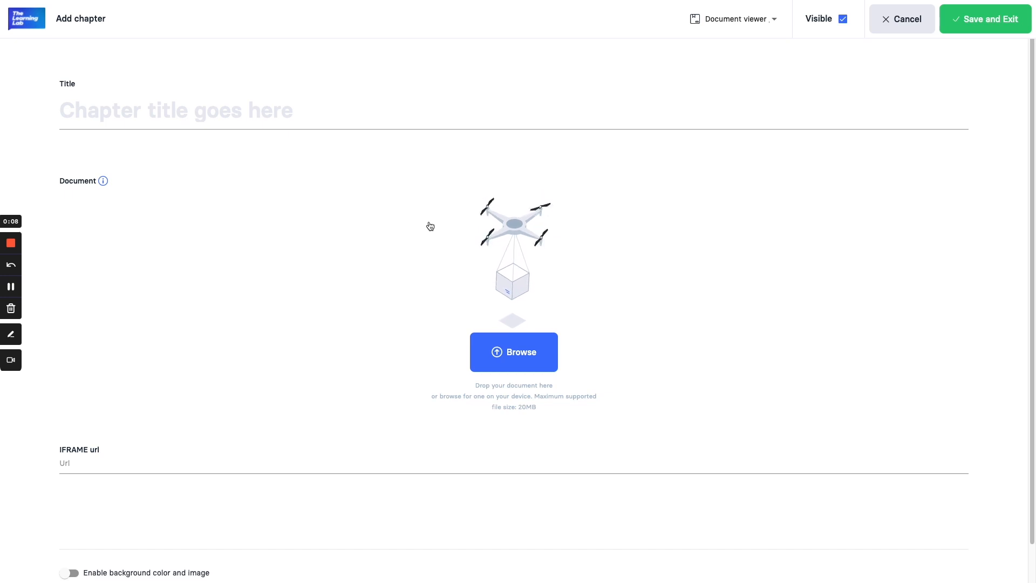
left_click(265, 463)
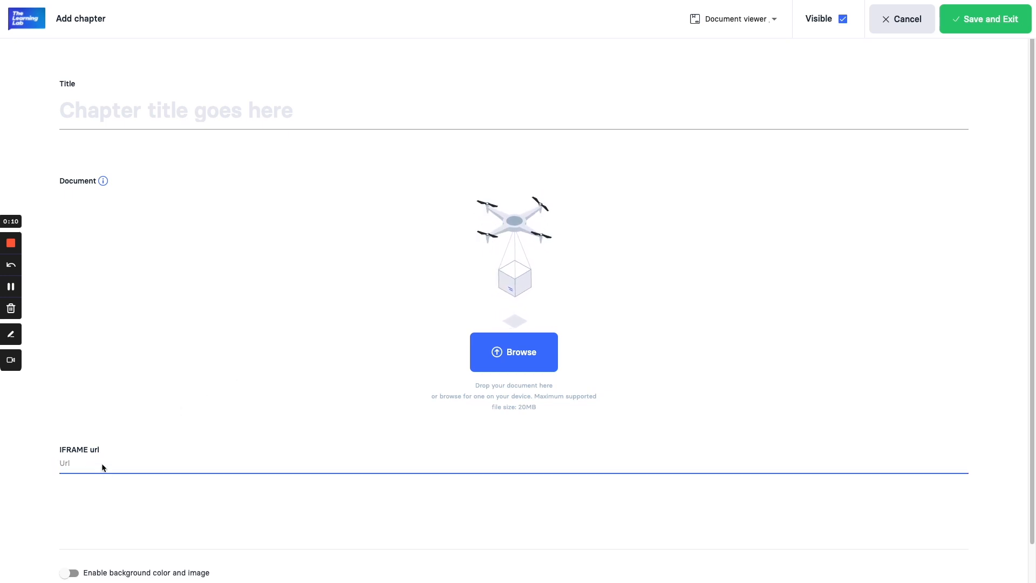
type("https://www.thelearning-lab.com/")
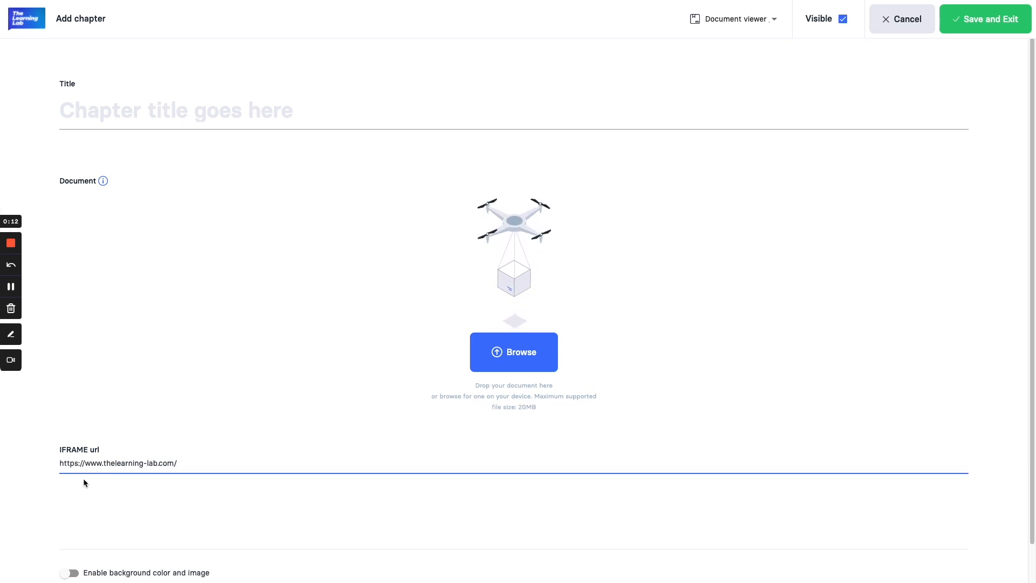
left_click(175, 110)
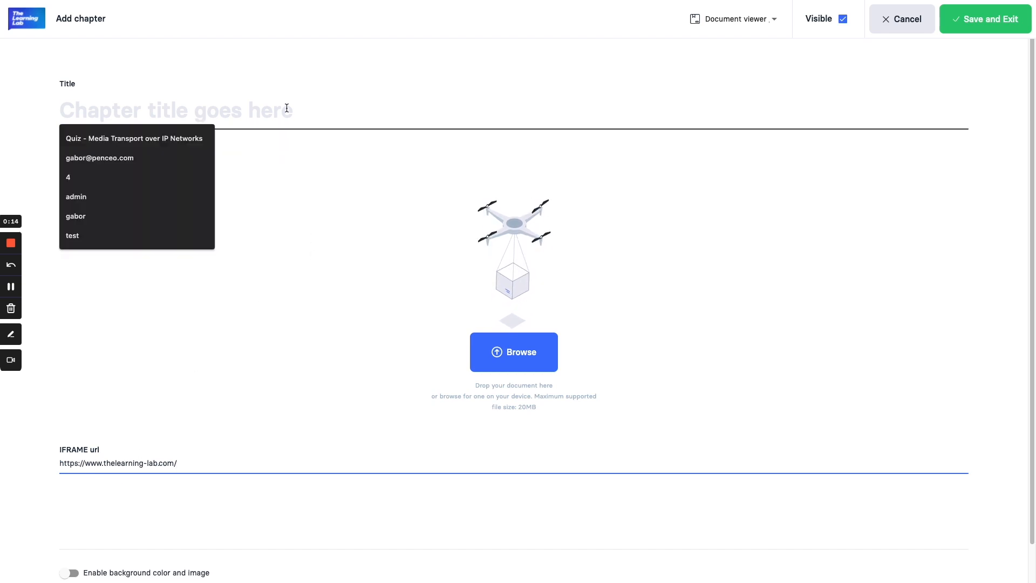
type("Test IFRAME")
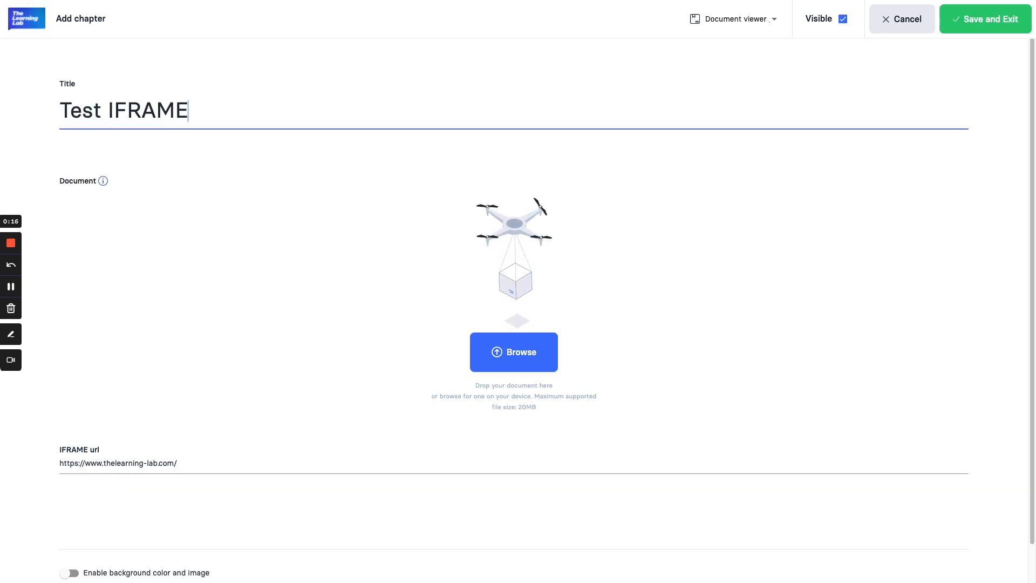
Save and exit the chapter editor, landing on the learner-side Overview page
left_click(984, 19)
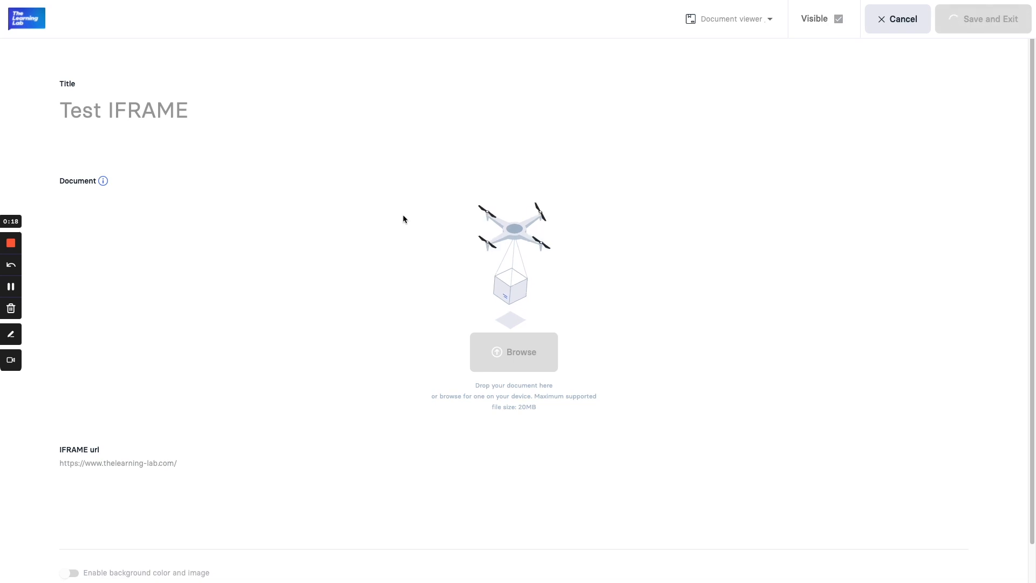
left_click(983, 18)
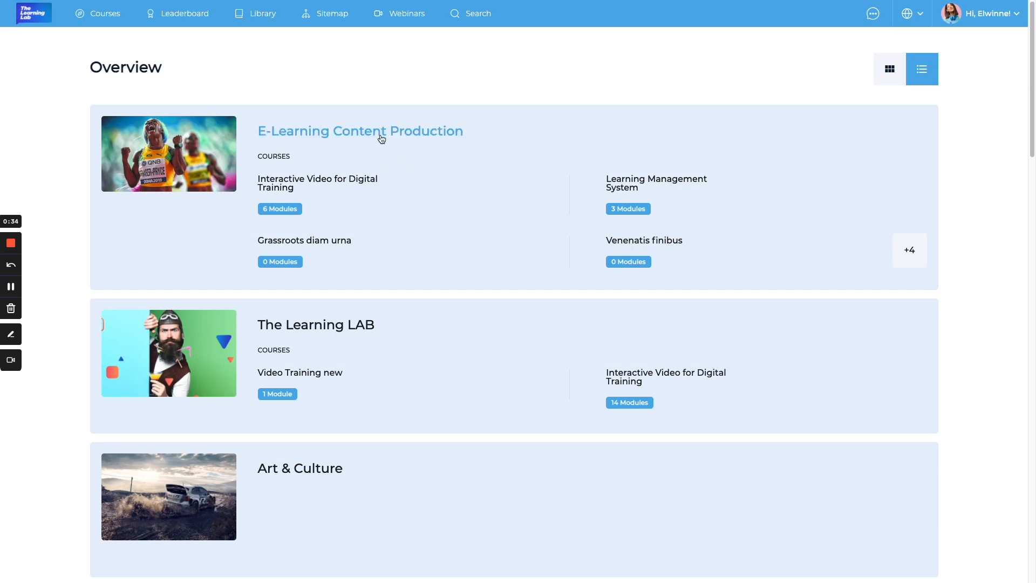
Navigate via E-Learning Content Production and Interactive Video for Digital Training to the Platform demonstration module
left_click(360, 131)
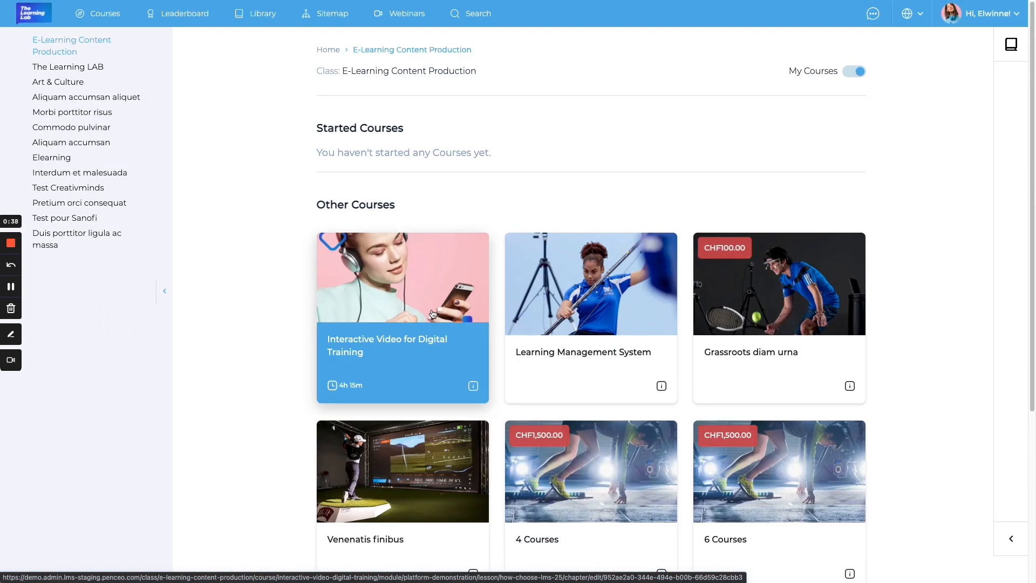
left_click(402, 317)
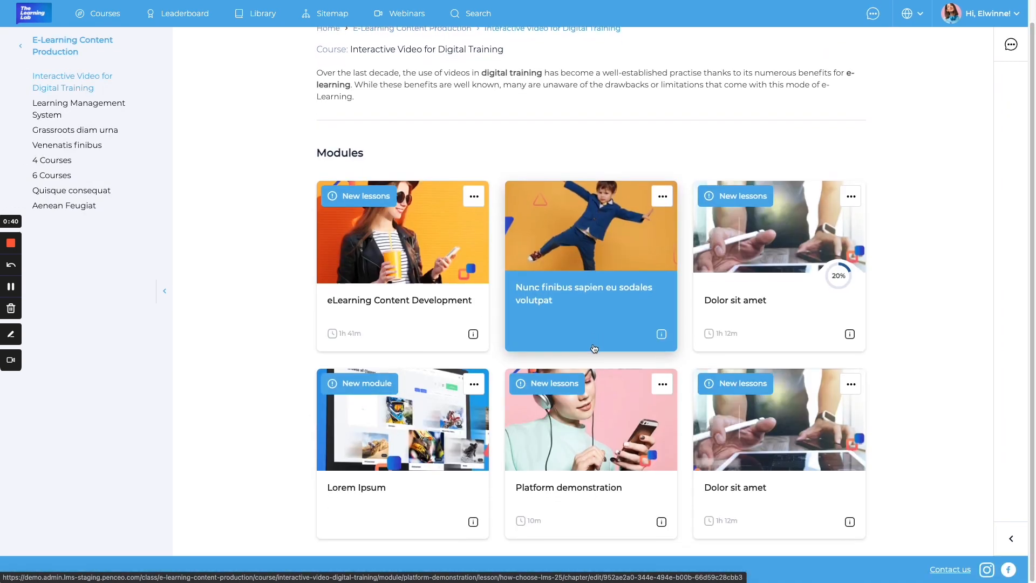
left_click(589, 419)
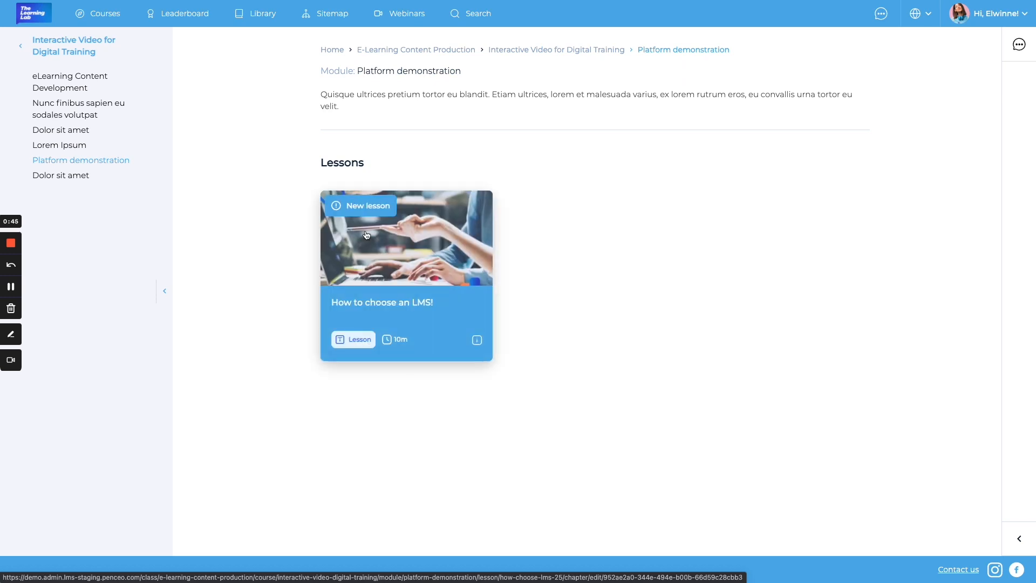
View the 'How to choose an LMS!' lesson and scroll through the embedded learning-lab website
left_click(406, 237)
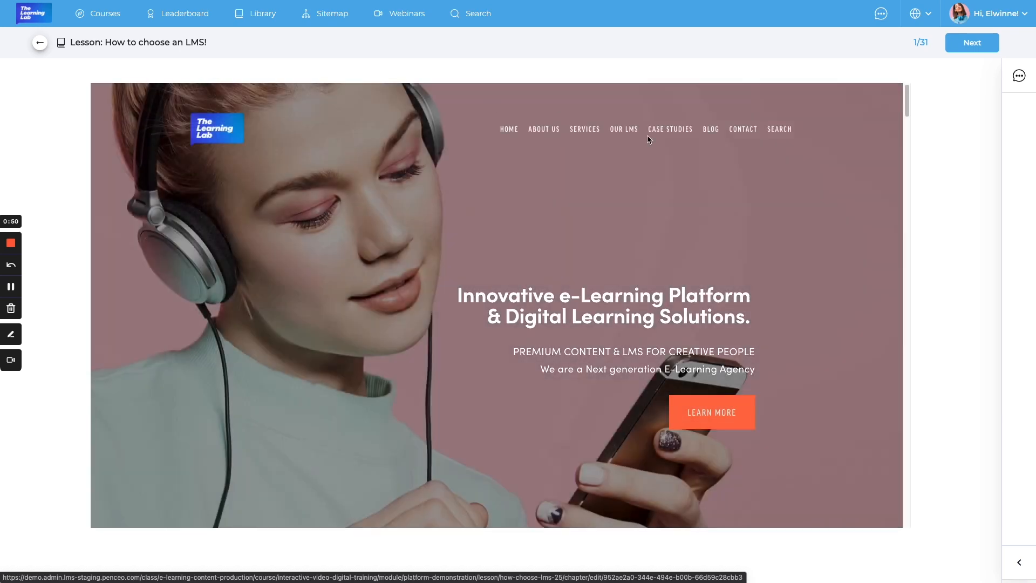
mouse_move(414, 196)
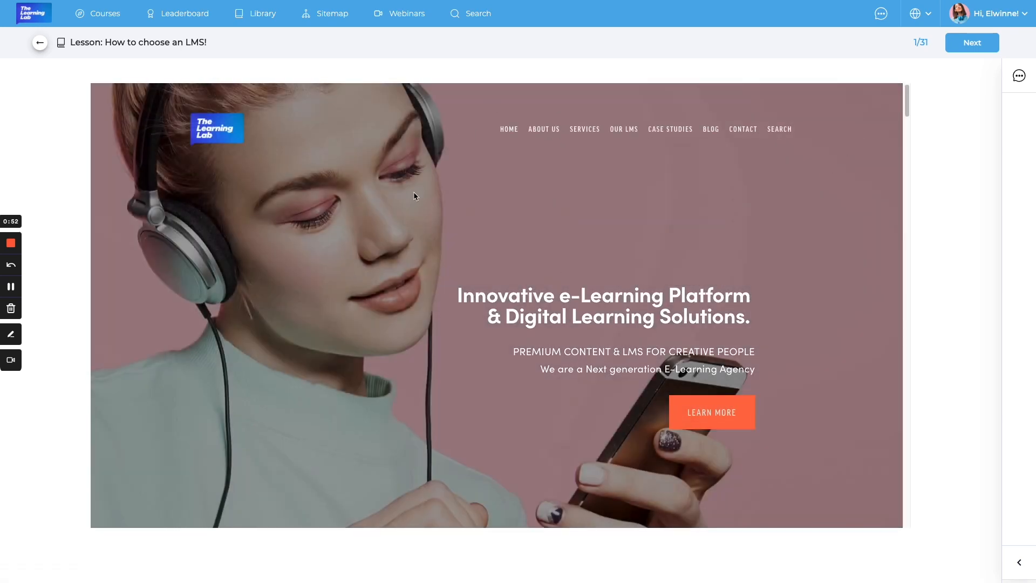
scroll("down", 3)
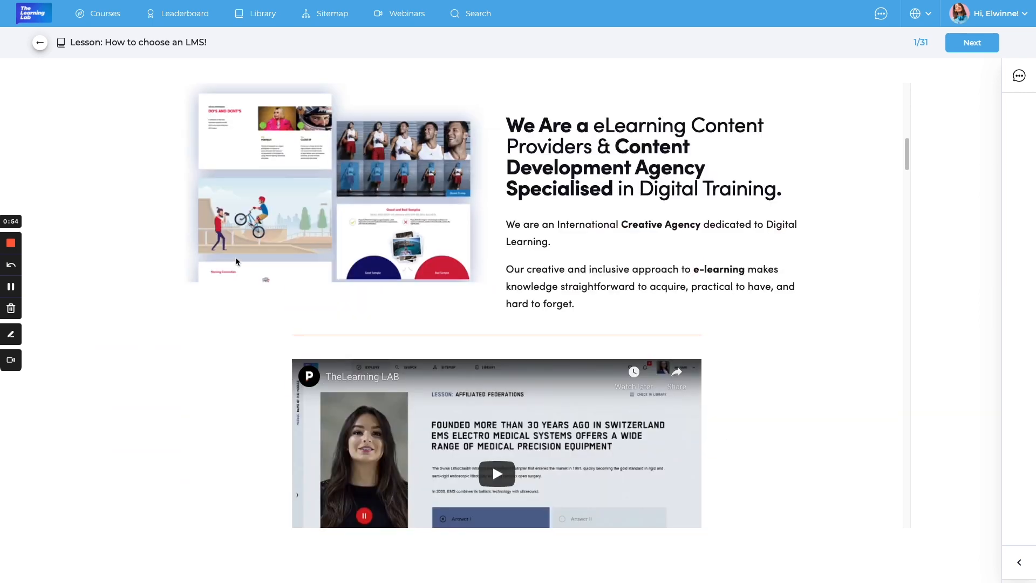
scroll("down", 3)
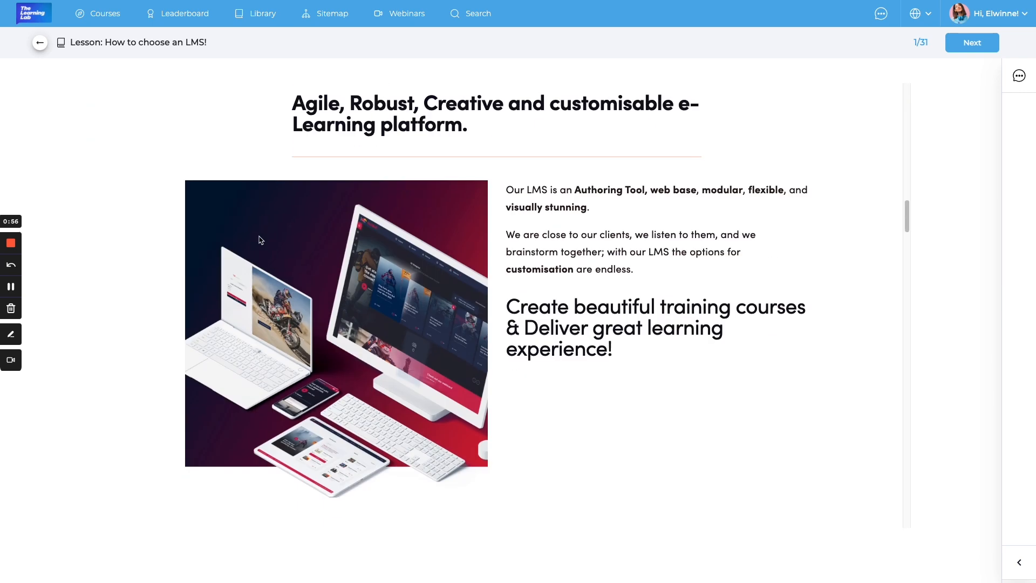
scroll("down", 3)
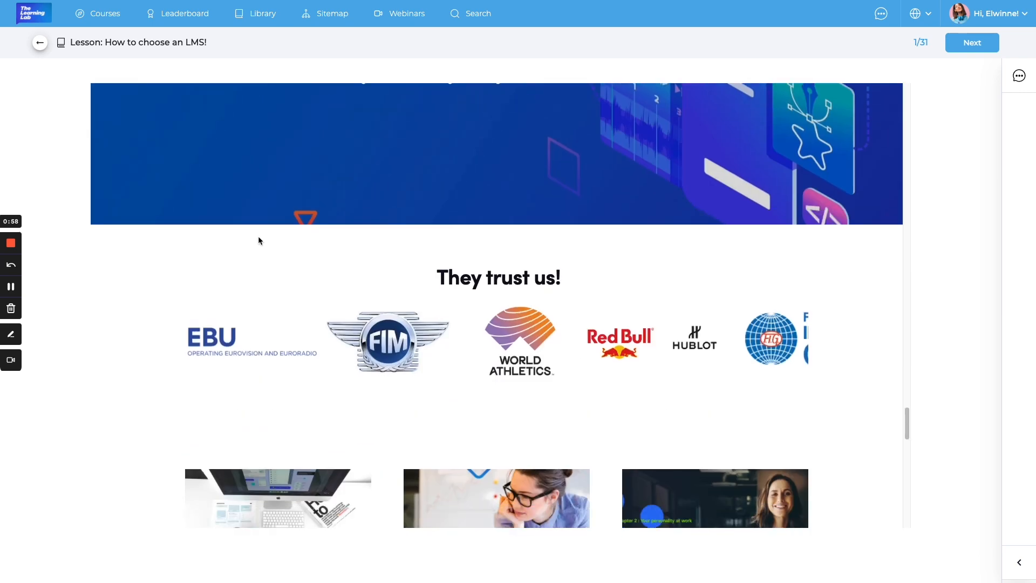
scroll("down", 3)
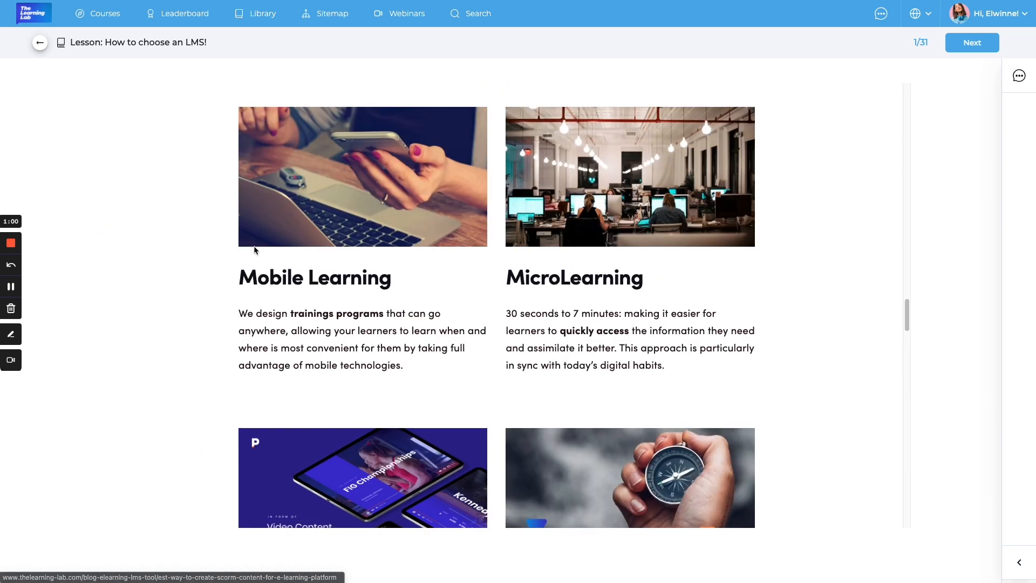